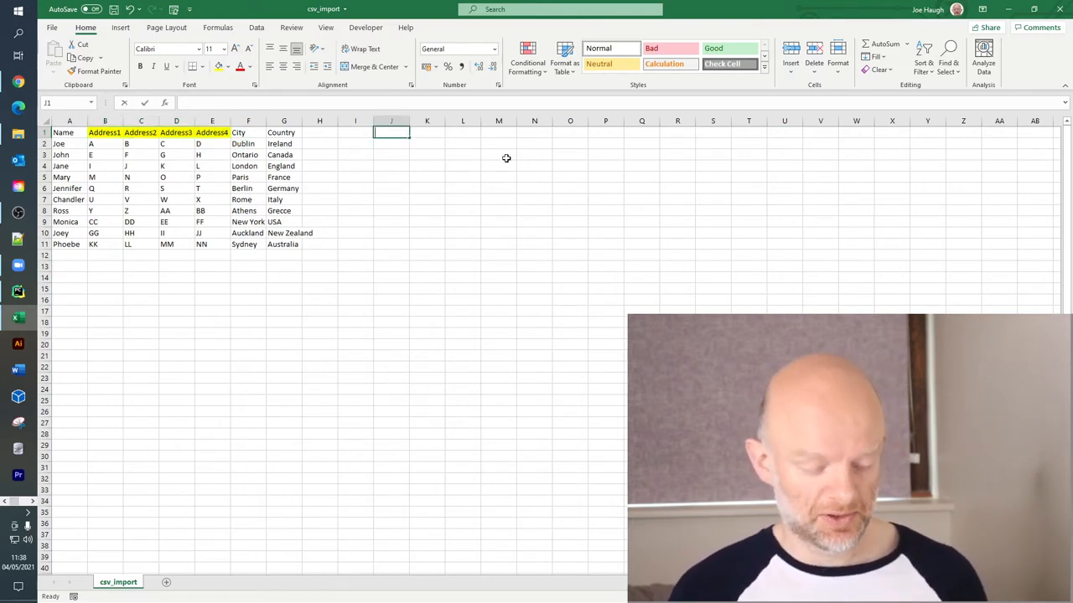
# Step: Enter headers Address_1 through Address_4 in cells J1:M1, then close the csv_import workbook
pyautogui.write('Address_')
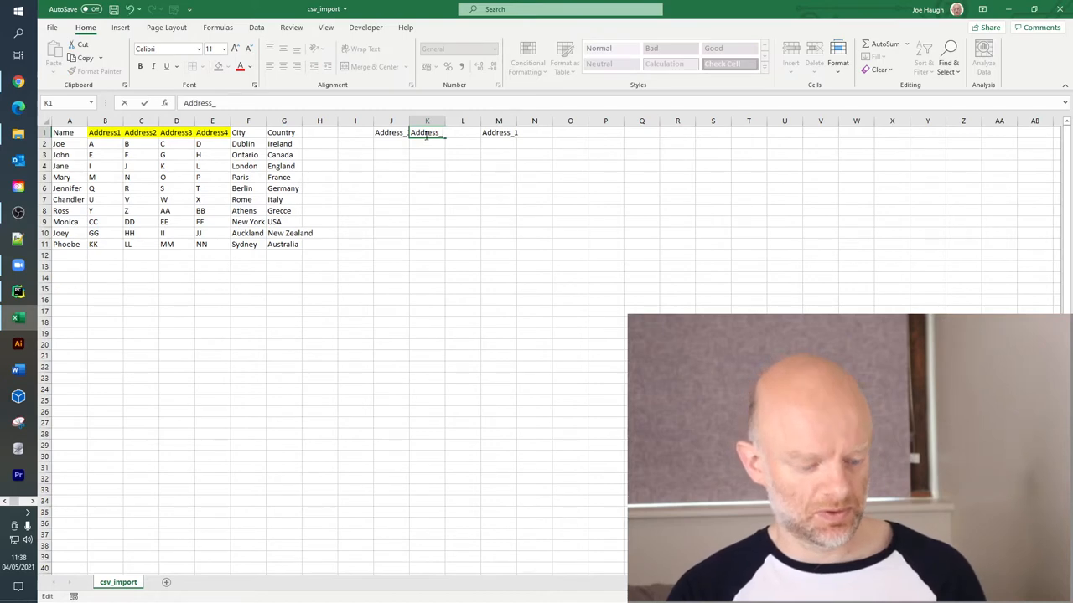
pyautogui.click(463, 133)
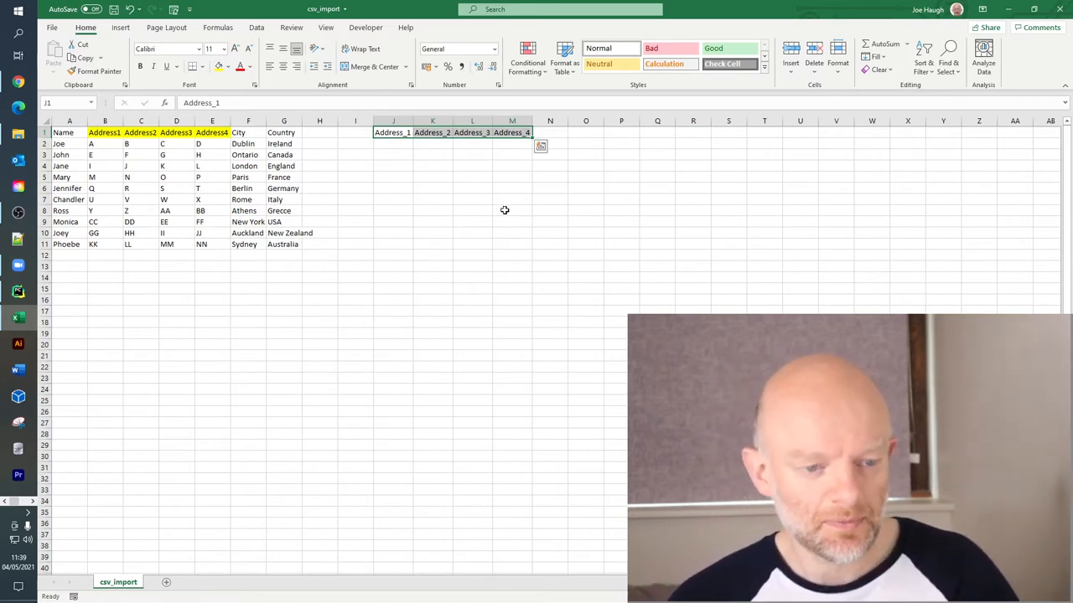
pyautogui.click(550, 221)
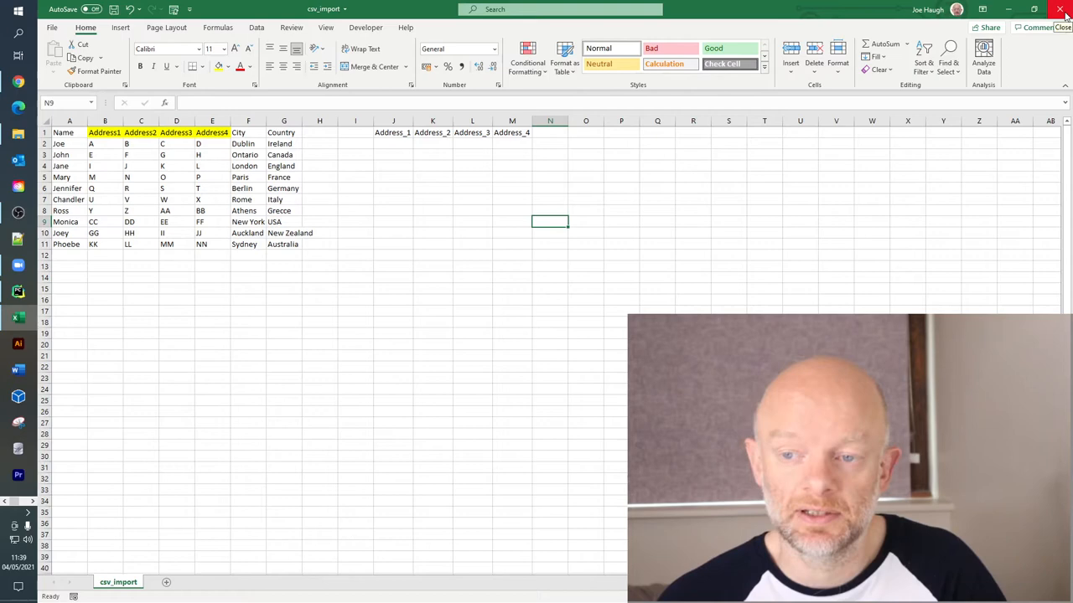
pyautogui.click(1063, 8)
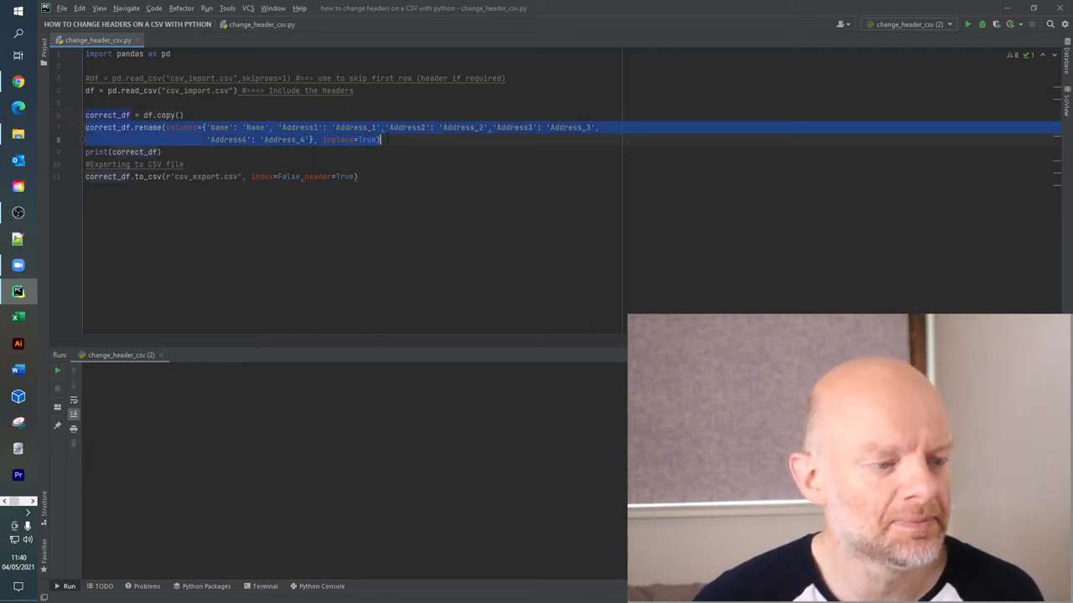
# Step: Select the correct_df.rename(columns=...) lines in change_header_csv.py
pyautogui.click(358, 176)
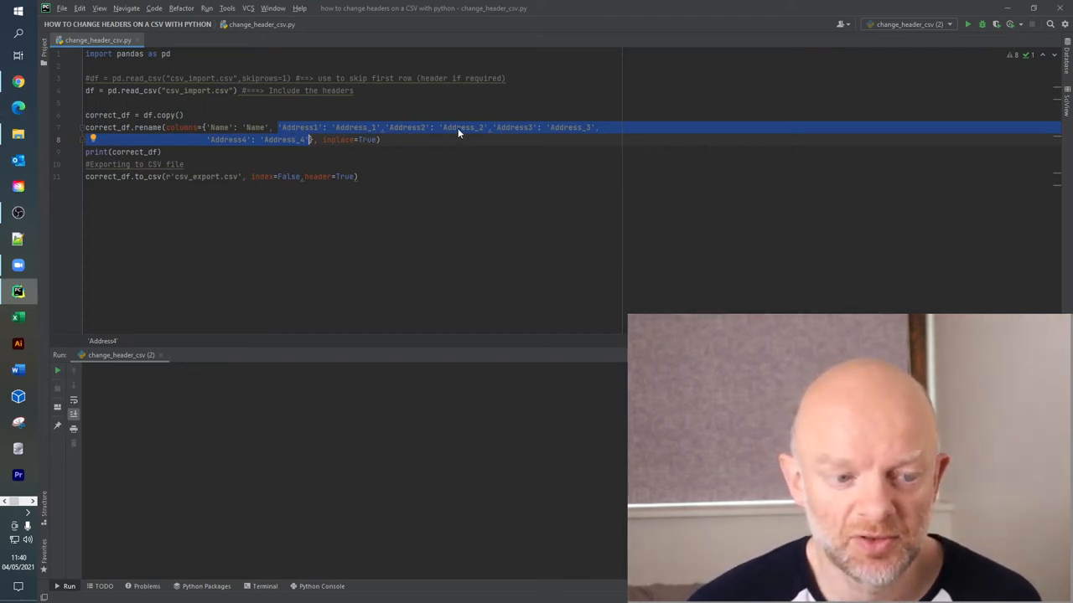
pyautogui.moveTo(559, 132)
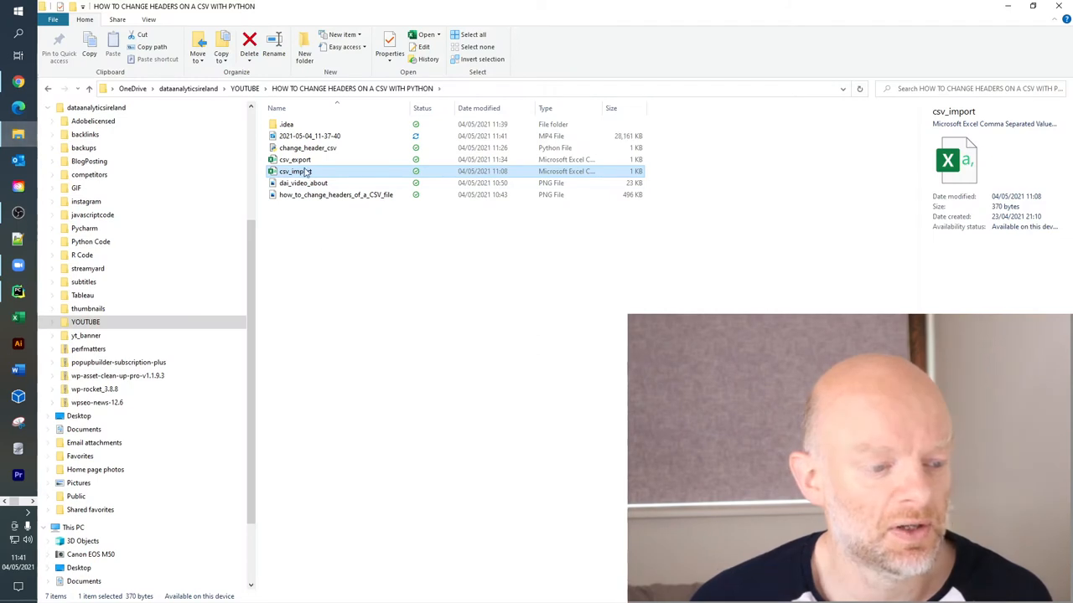
# Step: Return from File Explorer to the change_header_csv script's export line
pyautogui.click(295, 159)
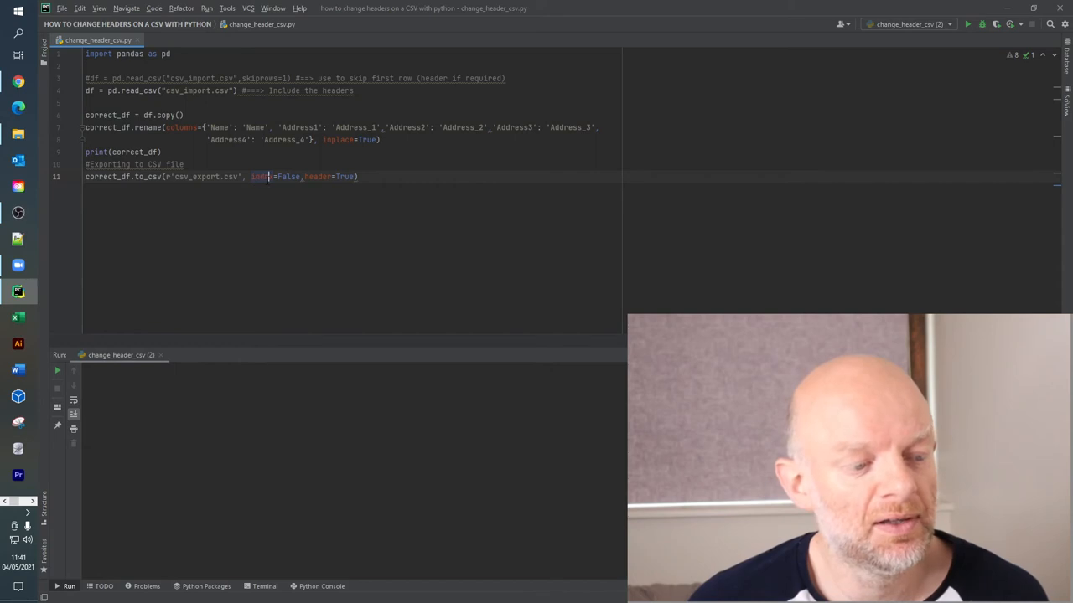
pyautogui.moveTo(289, 176)
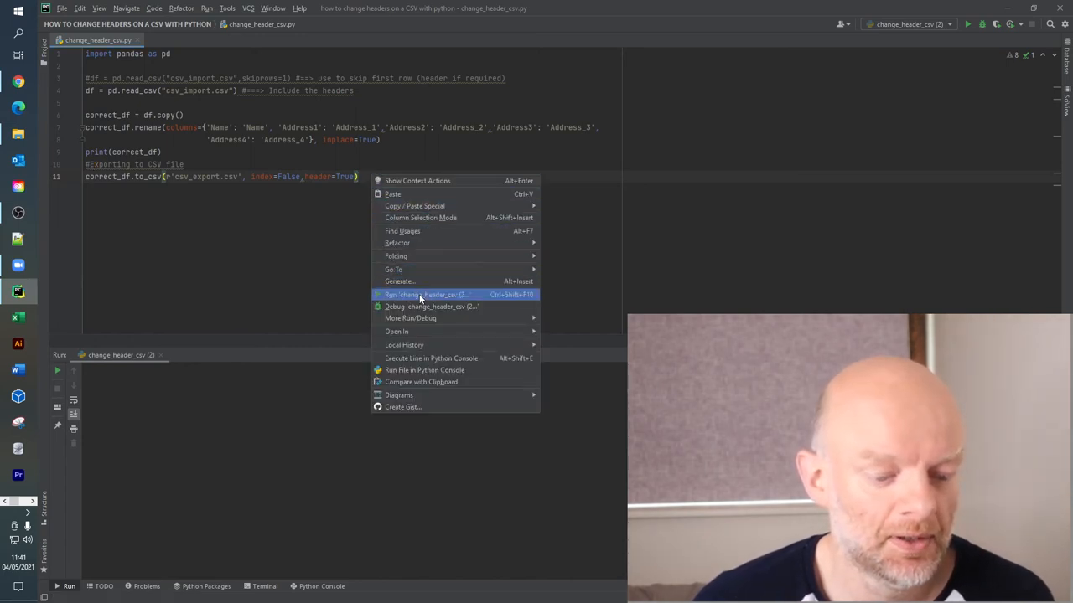
# Step: Run 'change_header_csv' and open the regenerated csv_export file in Excel
pyautogui.click(425, 294)
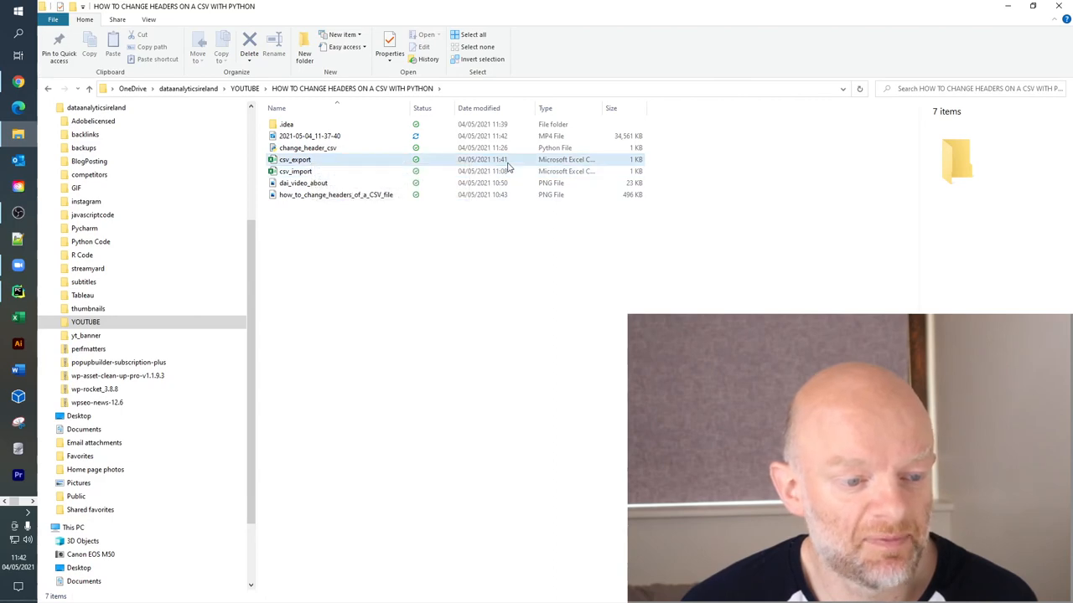
pyautogui.doubleClick(295, 159)
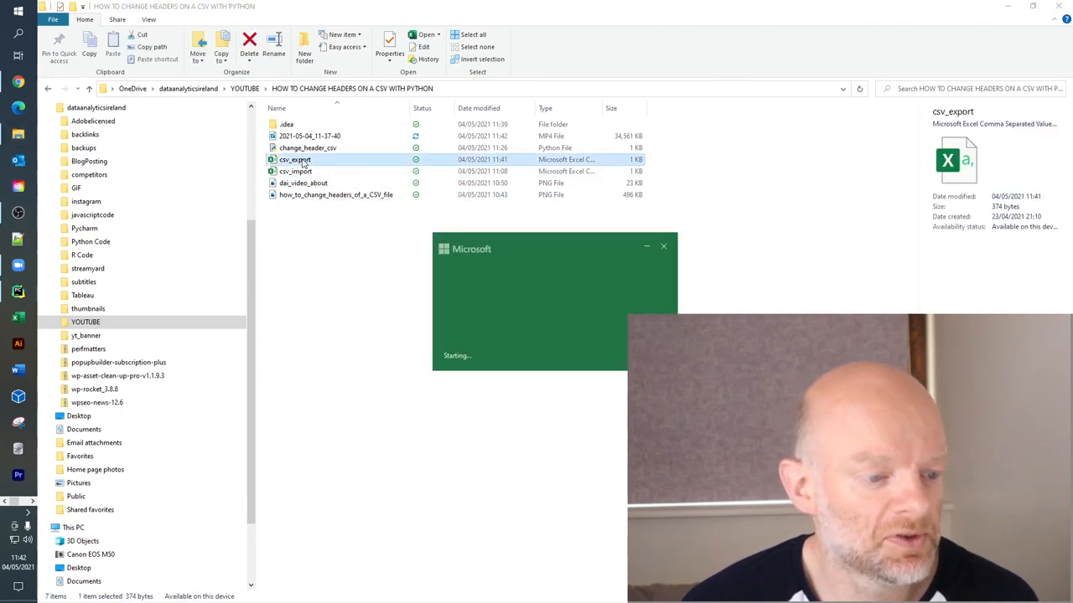
pyautogui.doubleClick(295, 159)
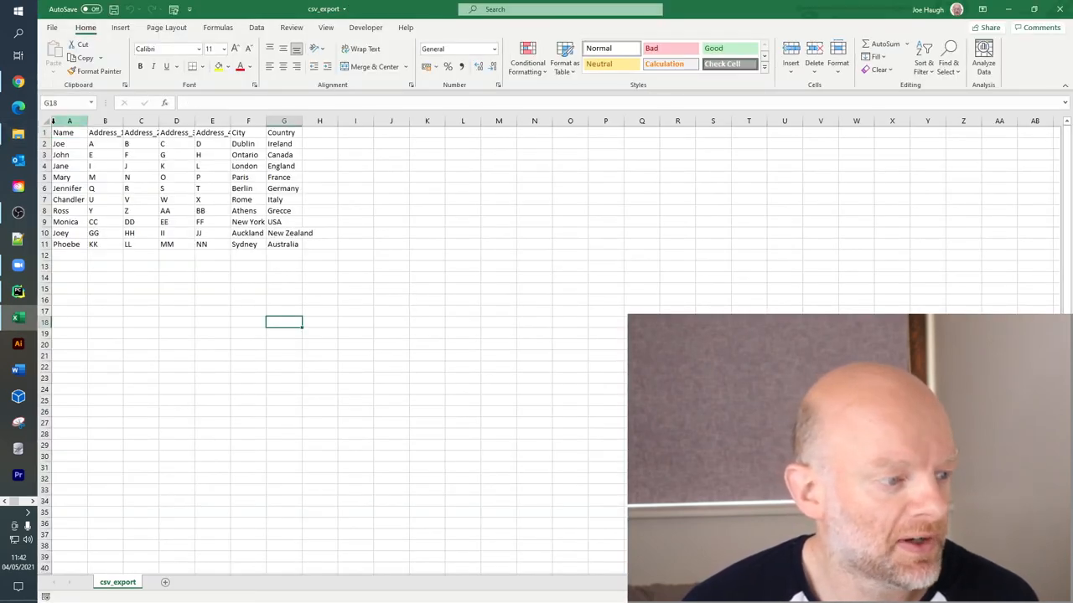